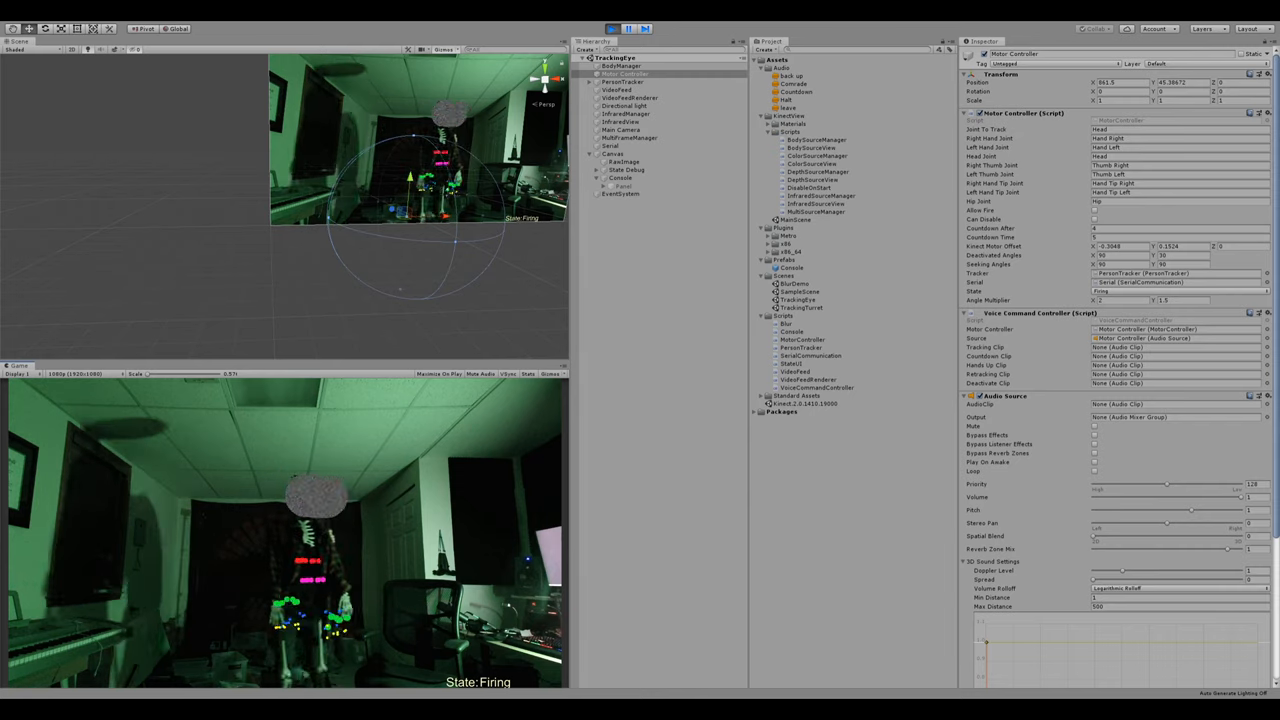
- Stop the running tracking scene and select the Motor Controller object
left_click(628, 28)
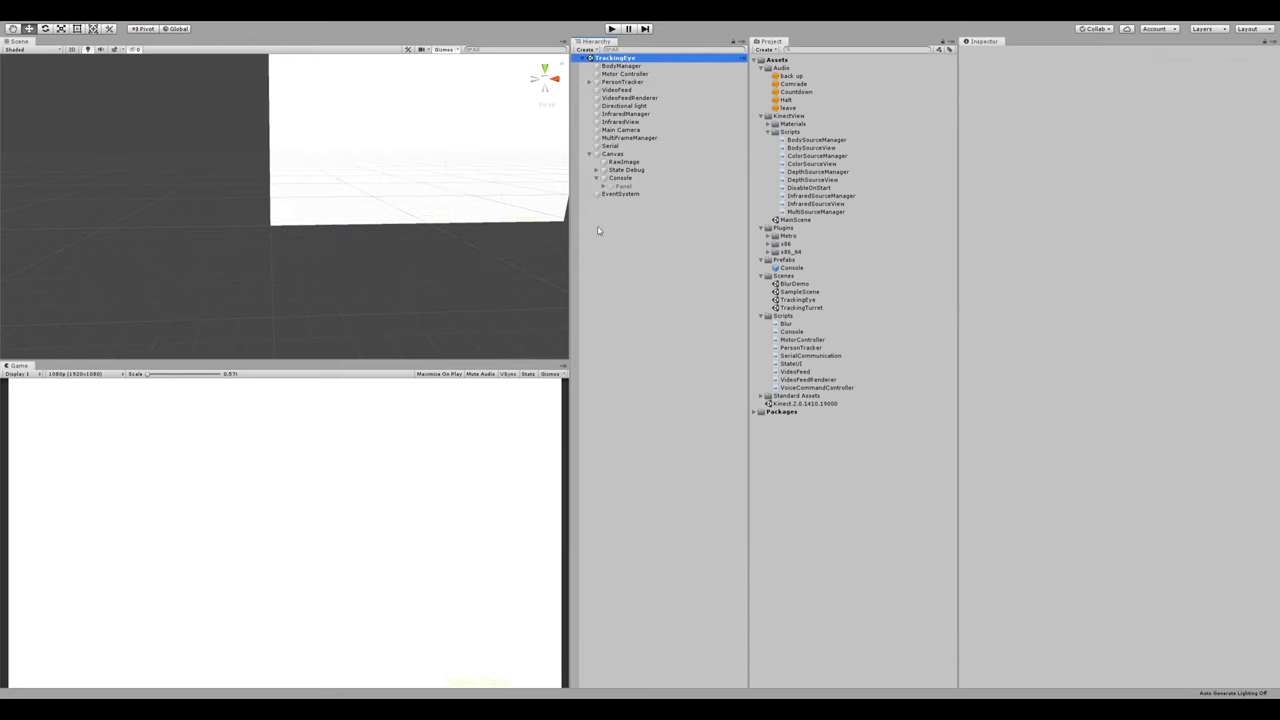
left_click(624, 74)
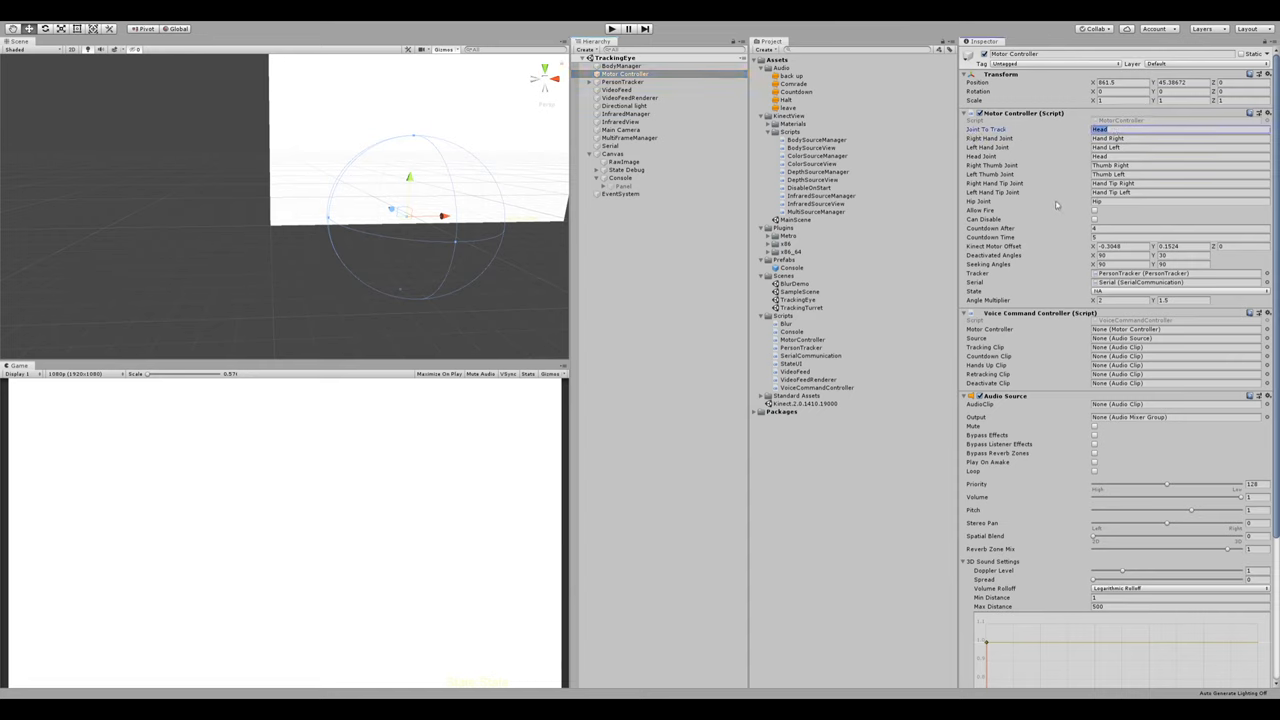
mouse_move(1052, 204)
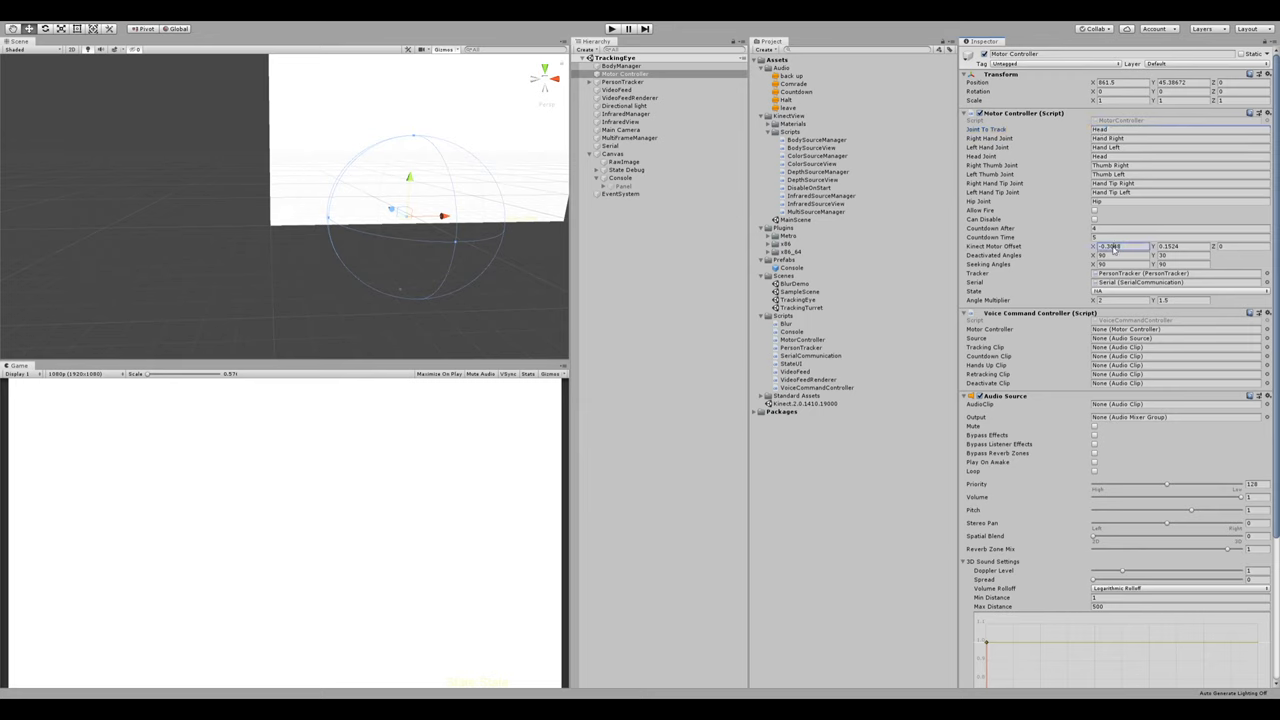
- Edit the Motor Controller's Arena Motor Offset values in the Inspector
left_click(1180, 246)
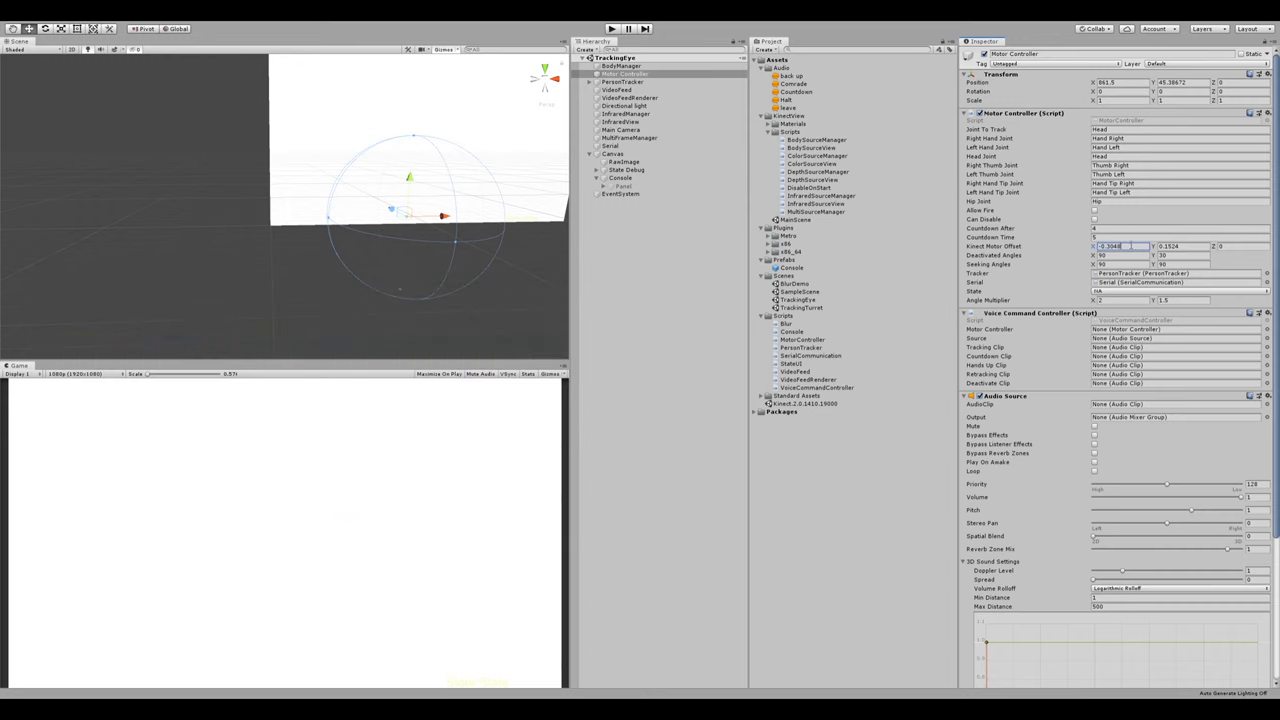
left_click(1184, 300)
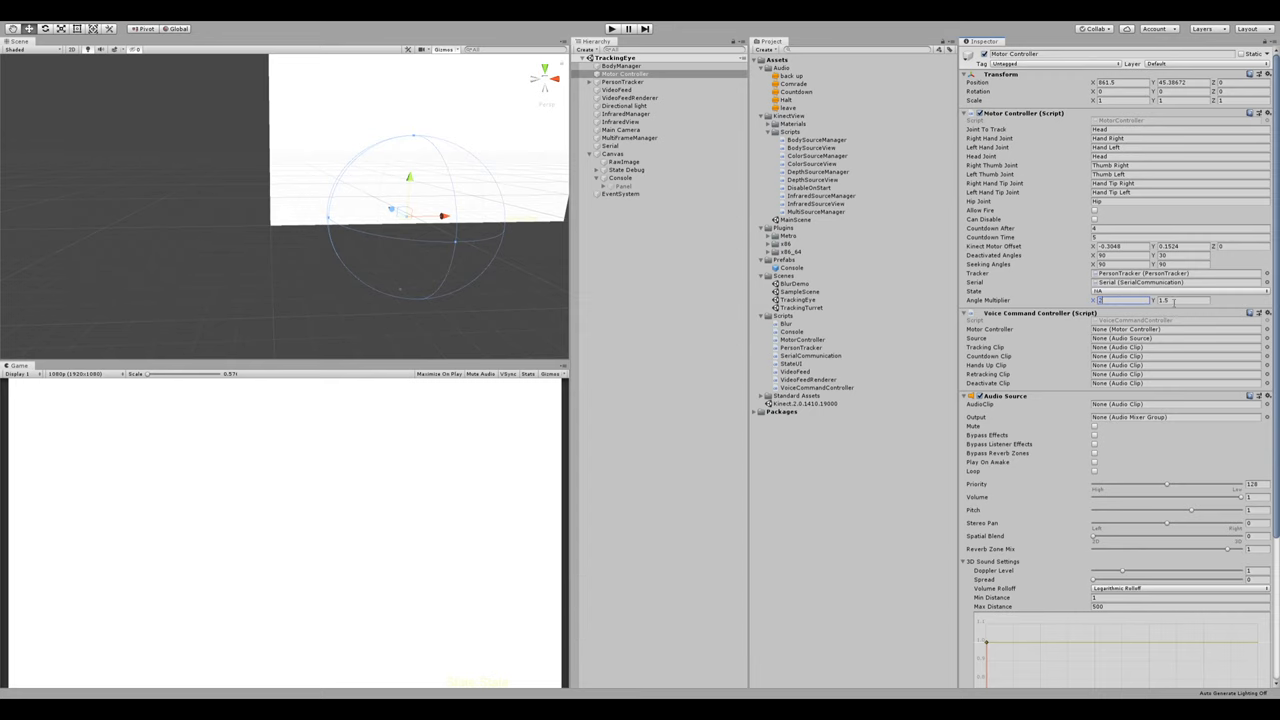
- Edit the Motor Controller's Angle Multiplier value in the Inspector
left_click(1180, 300)
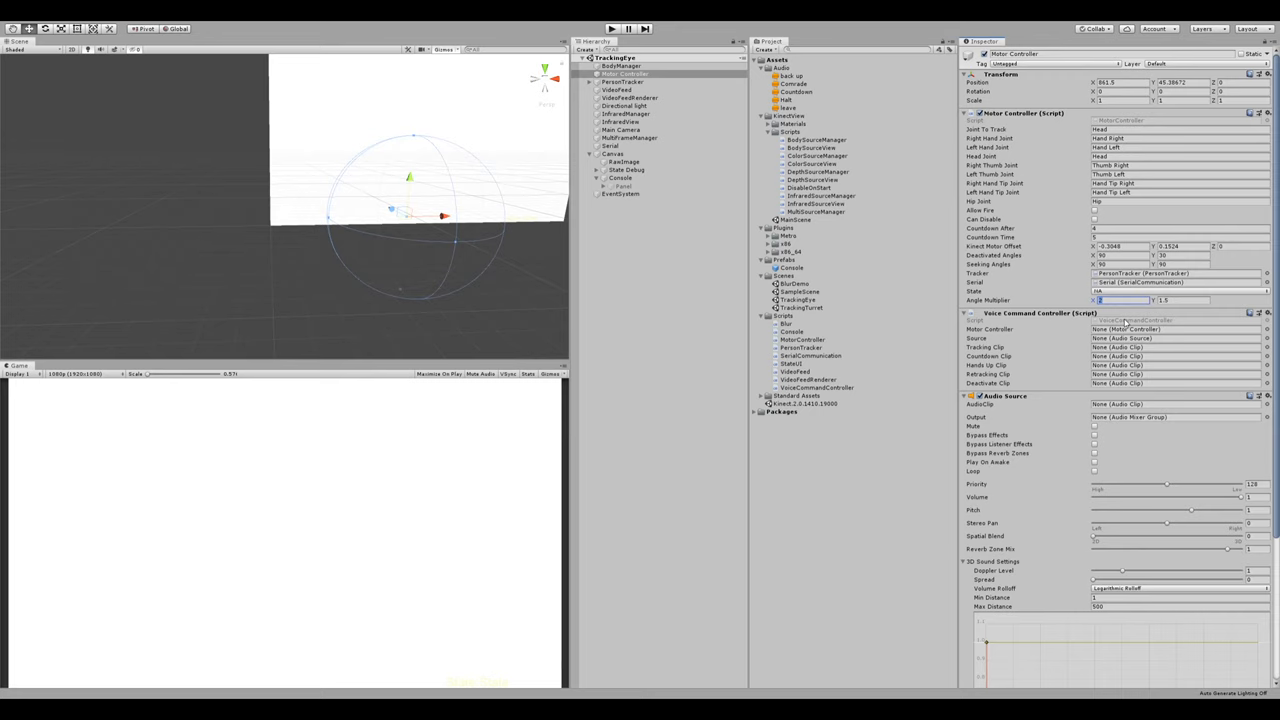
left_click(1180, 300)
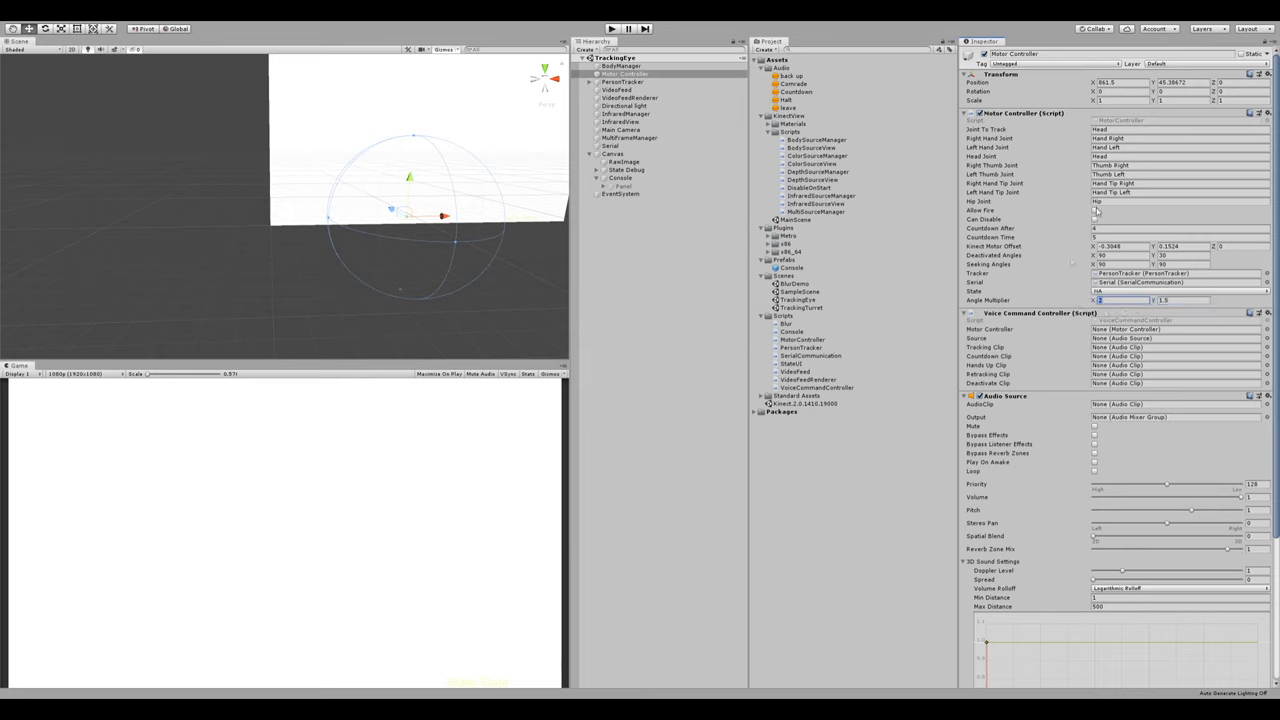
mouse_move(1096, 212)
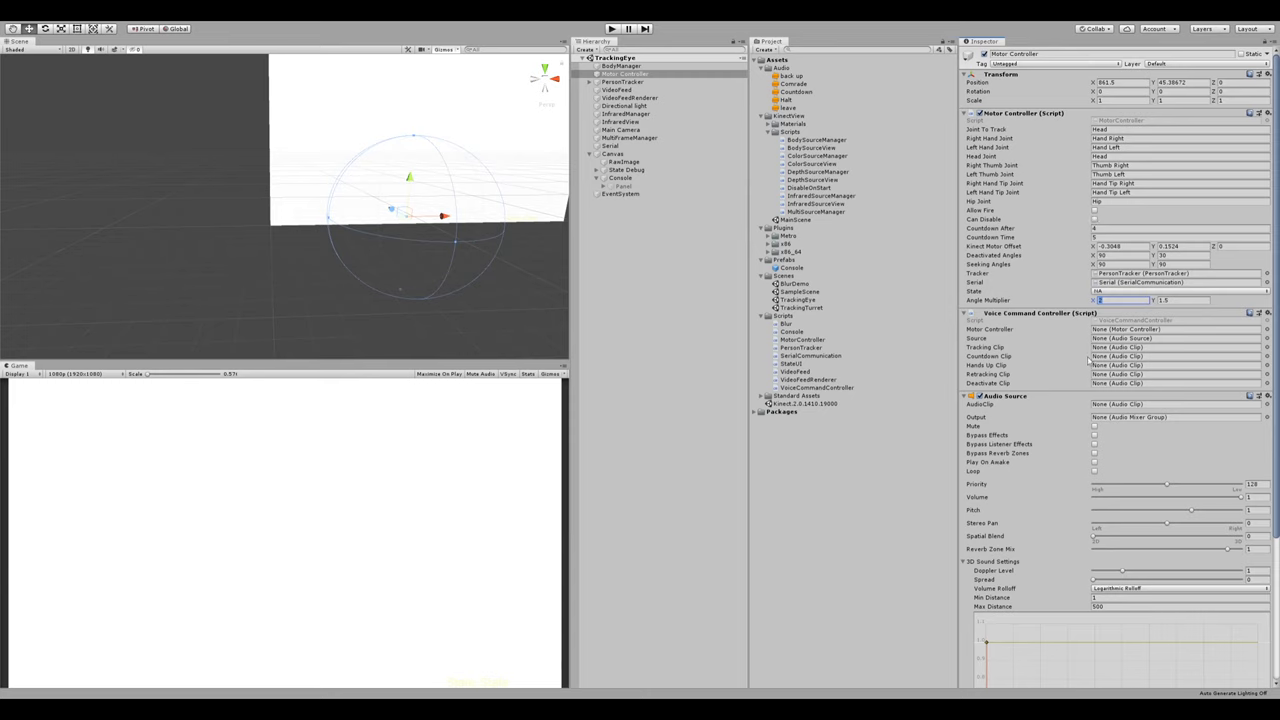
mouse_move(1126, 384)
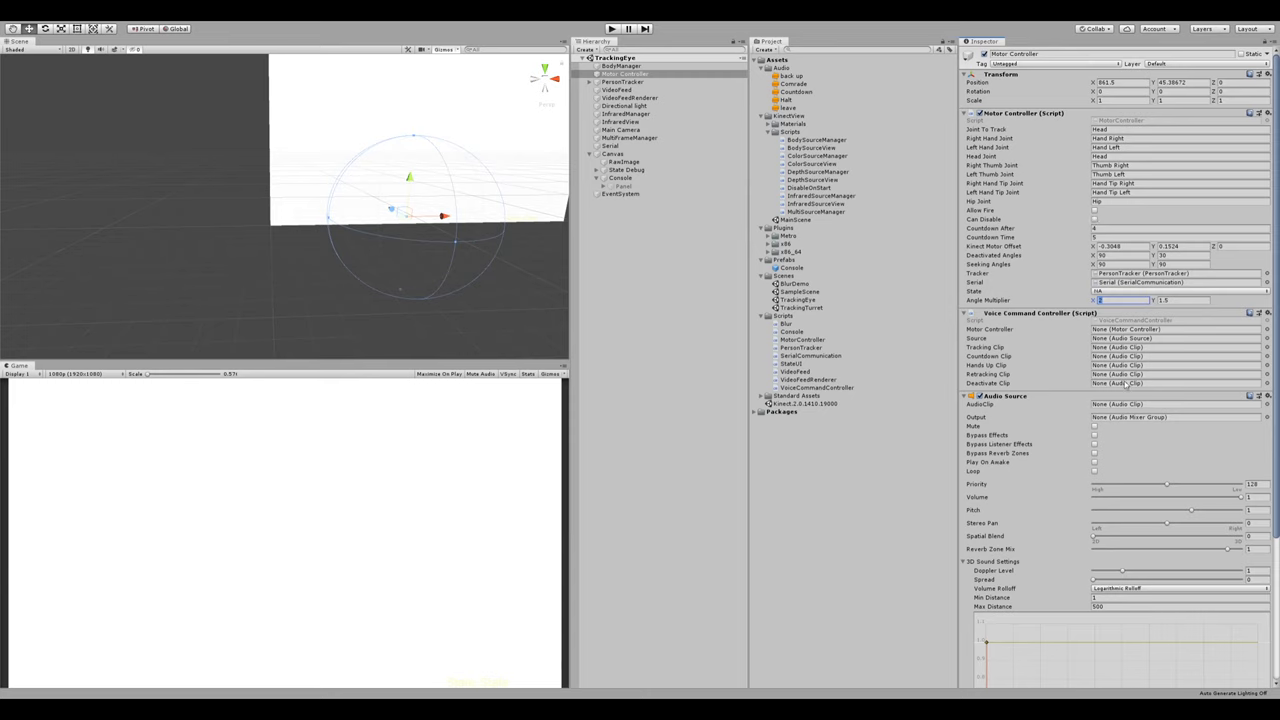